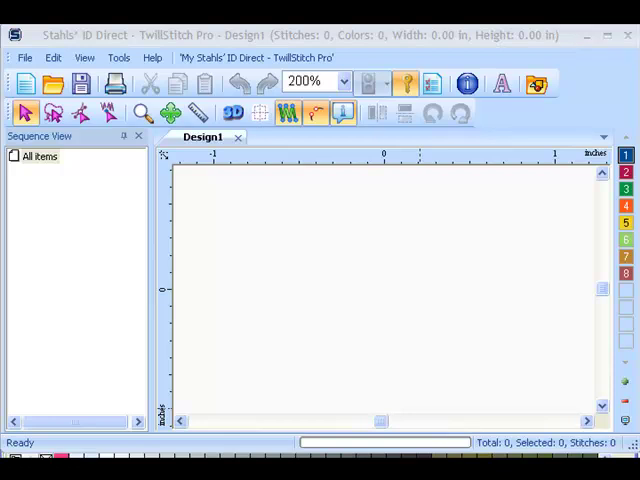
Step: Show the File commands over the empty Design1 document
click(24, 56)
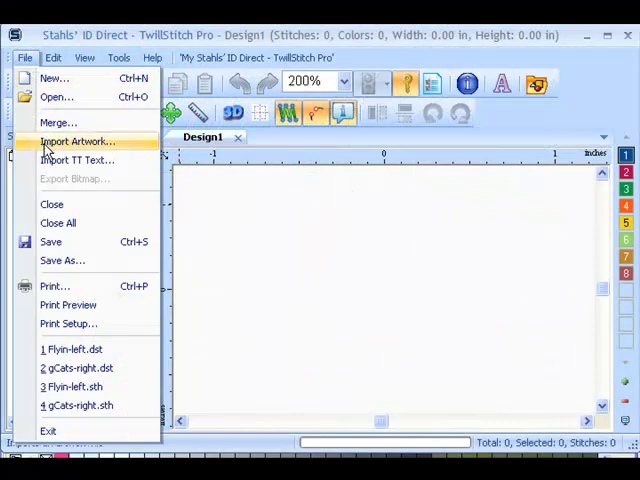
Step: Import 'Flying Cats- one color-SPLIT.plt' as artwork and clear the canvas selection
click(76, 140)
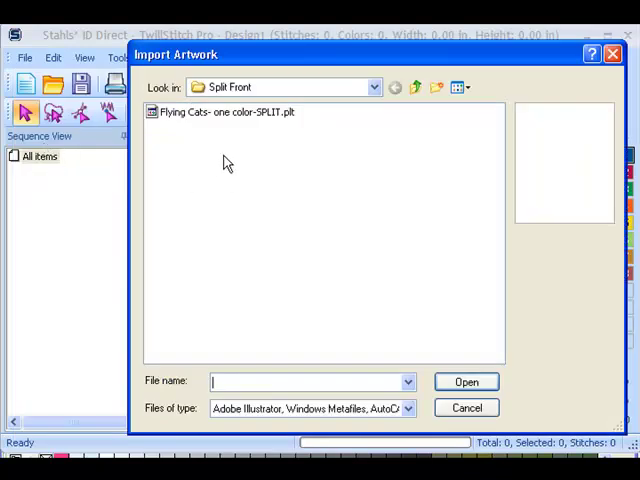
click(224, 112)
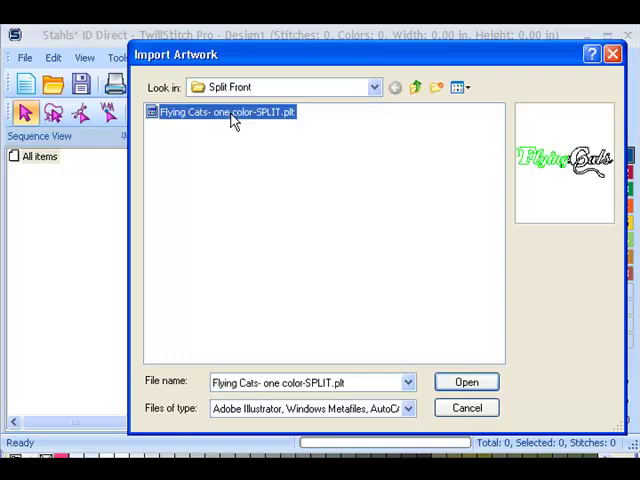
click(466, 380)
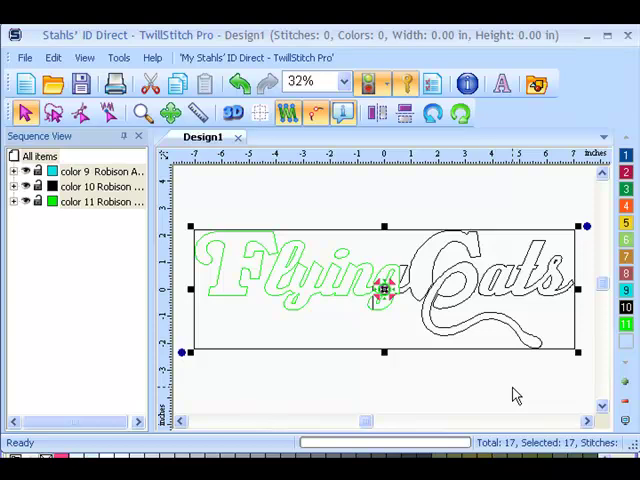
click(376, 212)
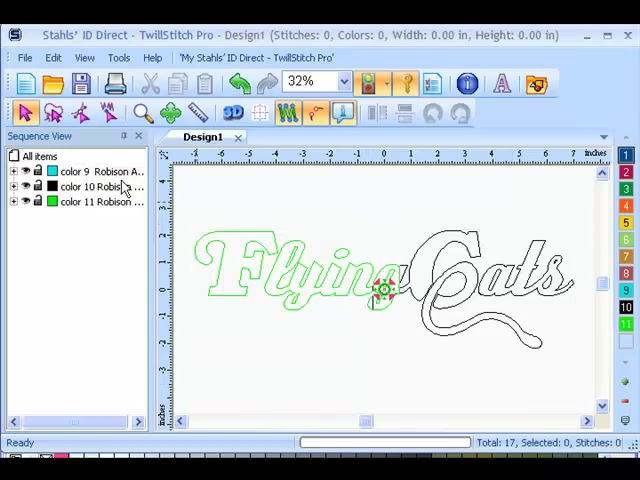
click(96, 200)
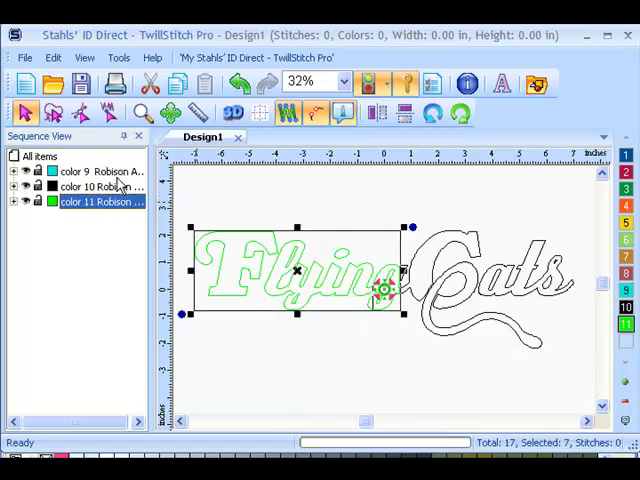
click(100, 172)
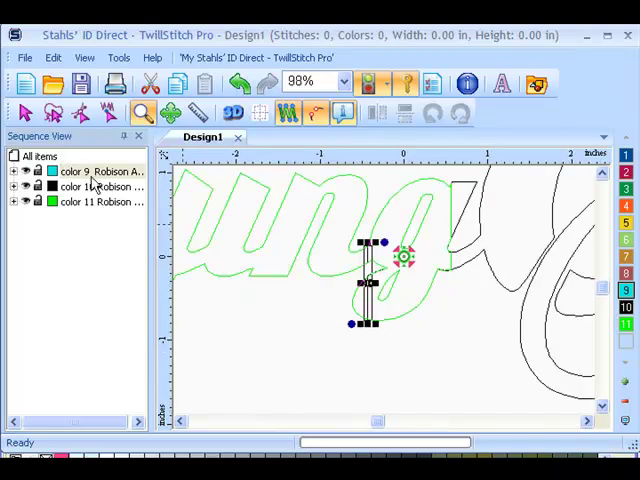
mouse_move(380, 320)
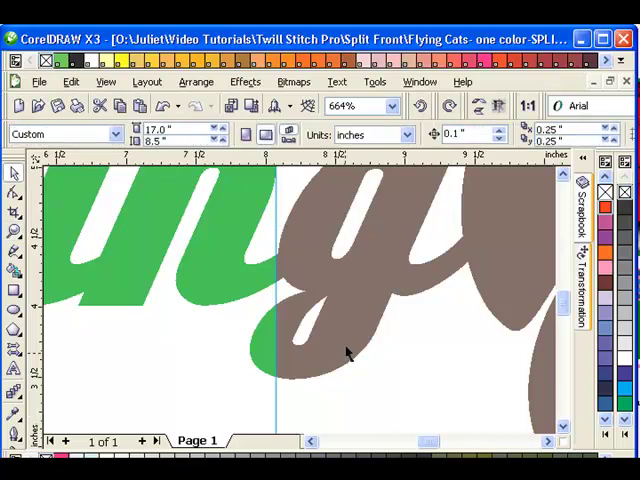
click(344, 344)
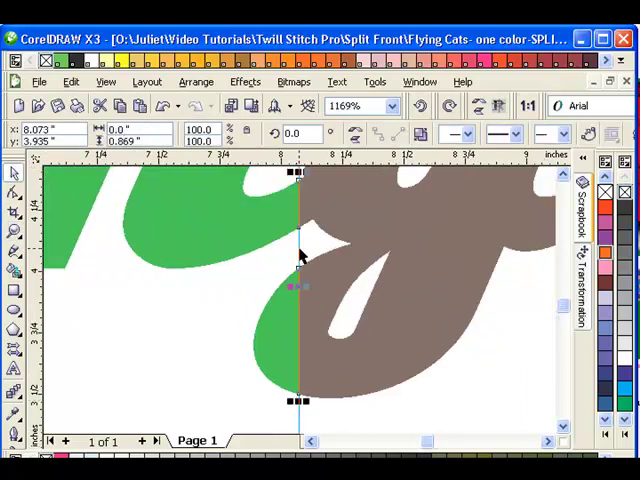
mouse_move(344, 276)
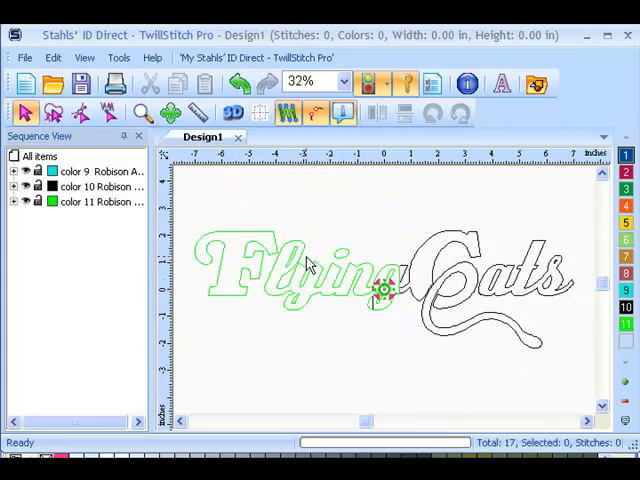
Step: Cut the green Flying object (color 11) out of Design1 and create an empty Design3
click(90, 200)
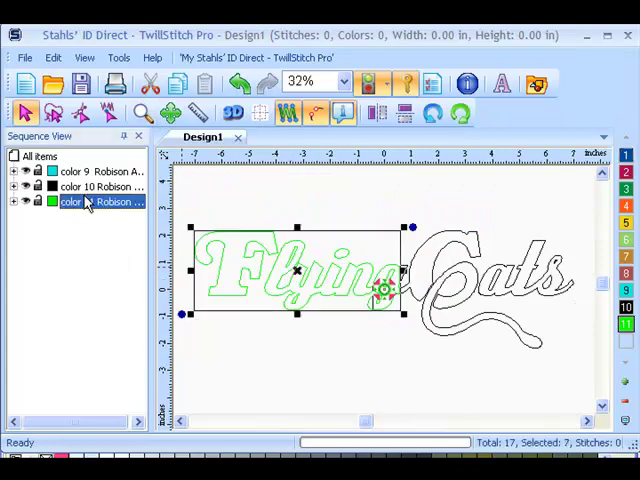
right_click(84, 200)
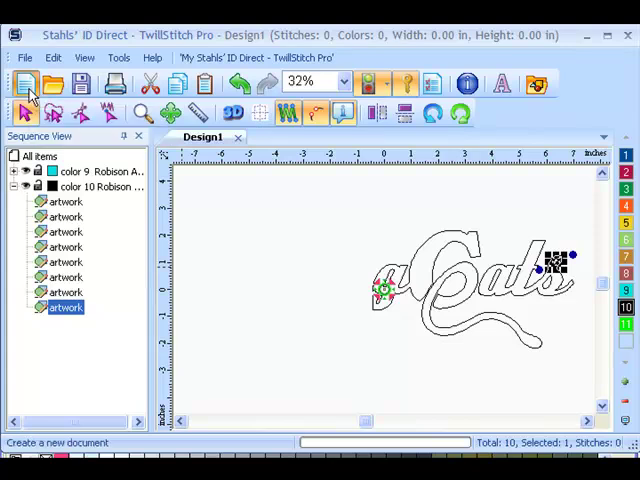
click(24, 84)
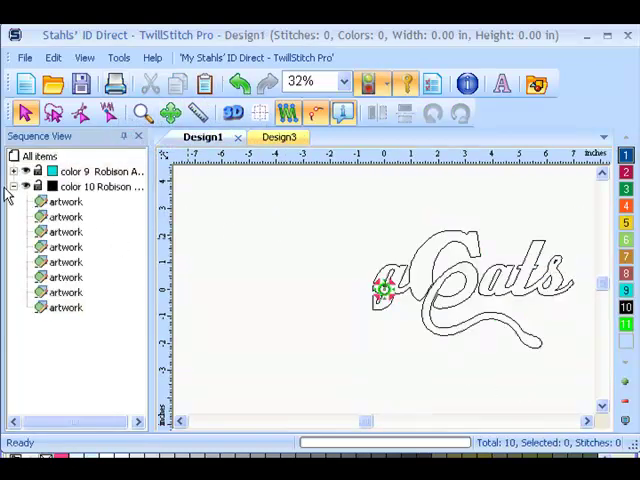
Step: Copy the color 10 Cats outline pieces into a second orange color 4 group
click(84, 172)
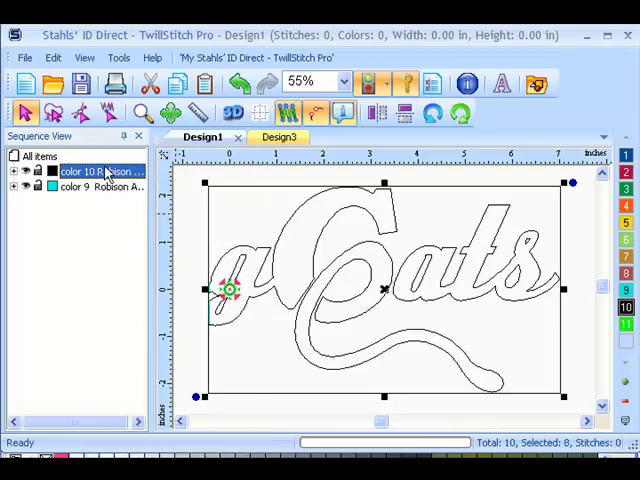
click(12, 172)
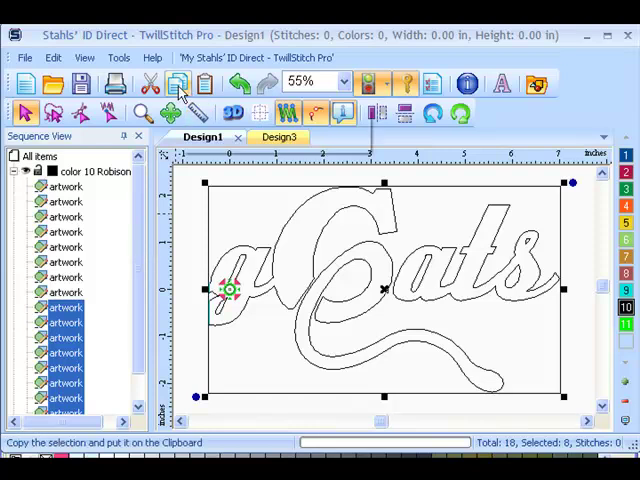
mouse_move(136, 264)
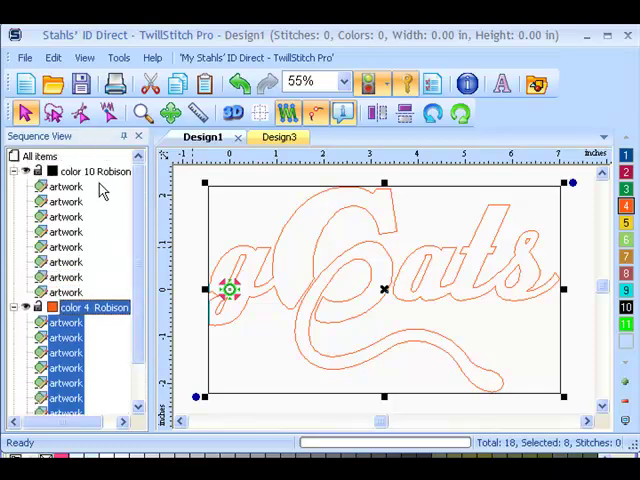
Step: Convert color 10 to Run placement and color 4 to Tackle Twill, then show its properties
right_click(96, 172)
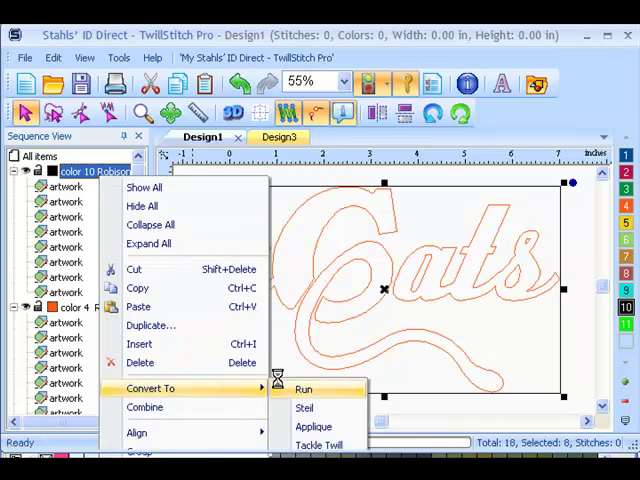
click(304, 388)
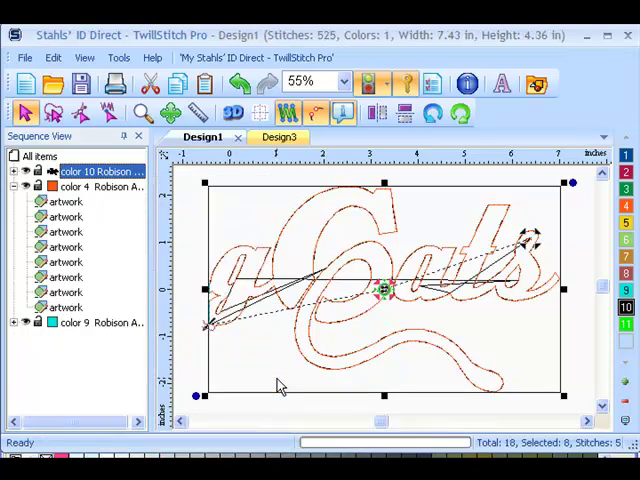
click(96, 188)
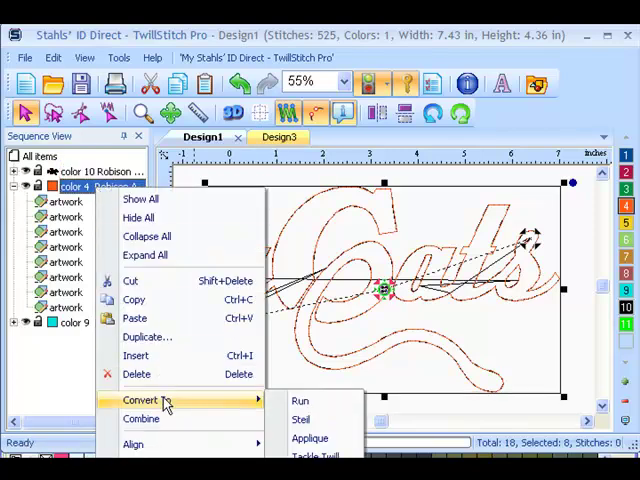
click(300, 400)
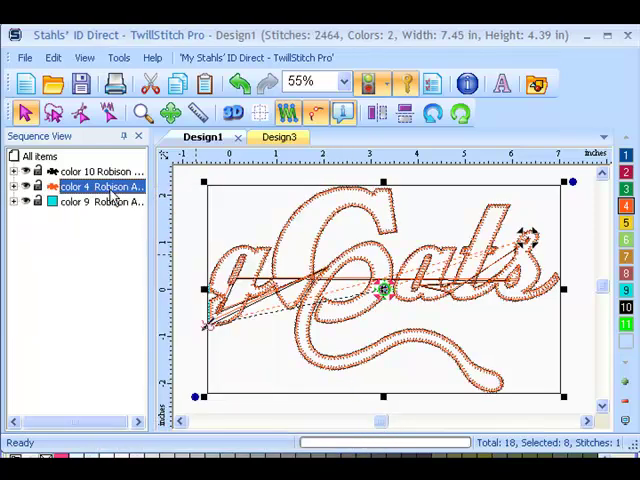
right_click(100, 188)
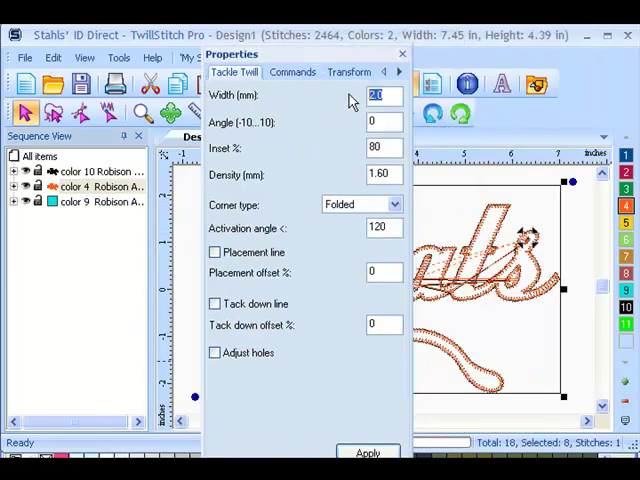
Step: Apply tackle twill width 3.5 mm, 80% inset and folded corners to the Cats group
text(3.5)
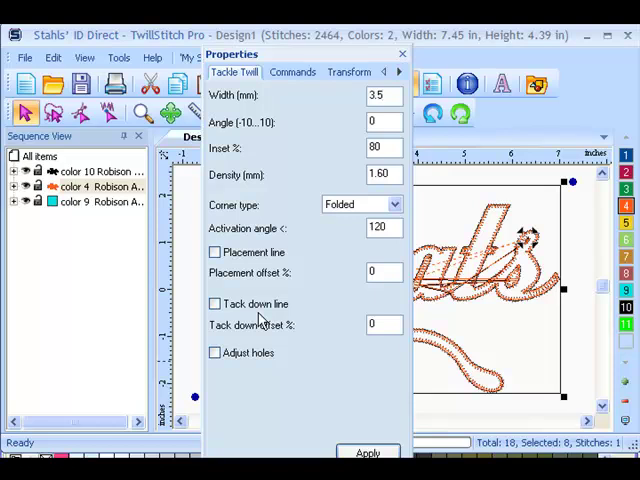
click(368, 452)
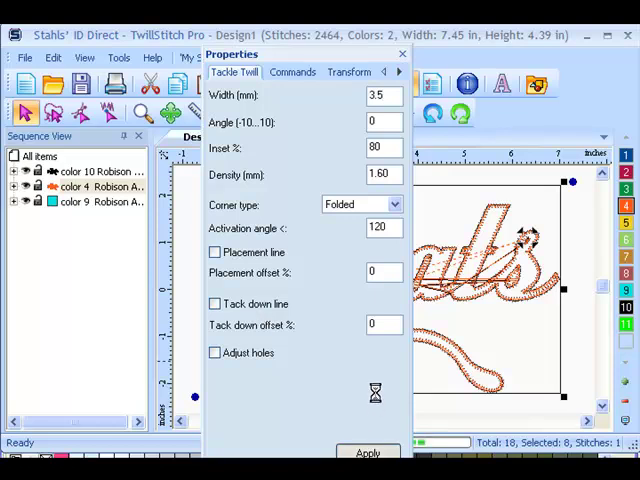
click(368, 452)
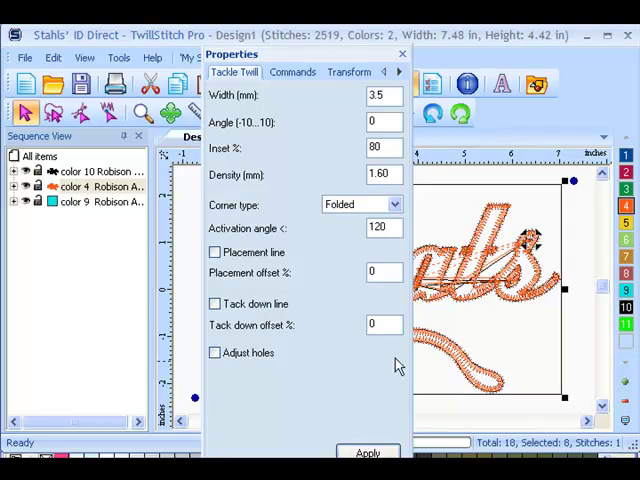
mouse_move(296, 136)
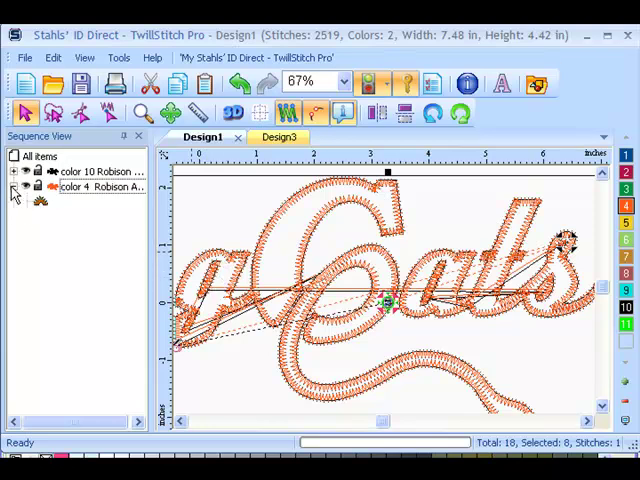
Step: Expand color 4 and select its individual tackle twill pieces of the Cats lettering
click(16, 186)
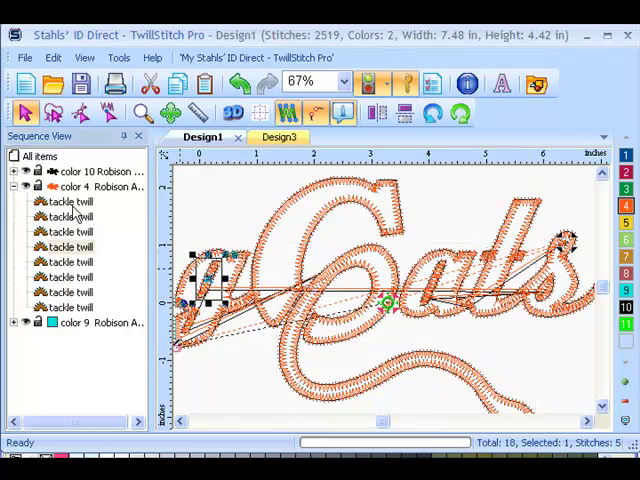
click(68, 232)
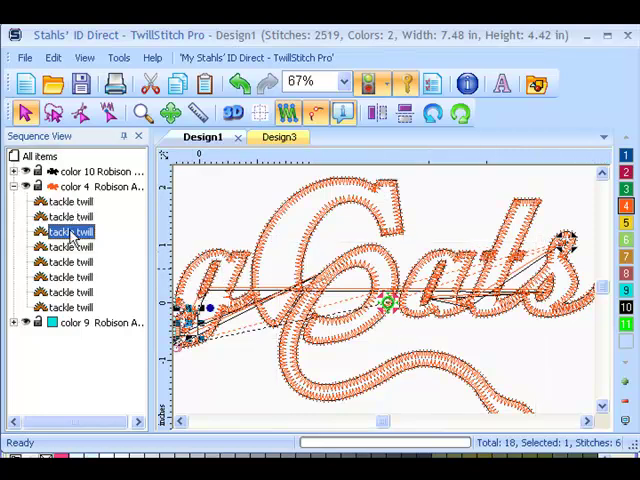
click(68, 246)
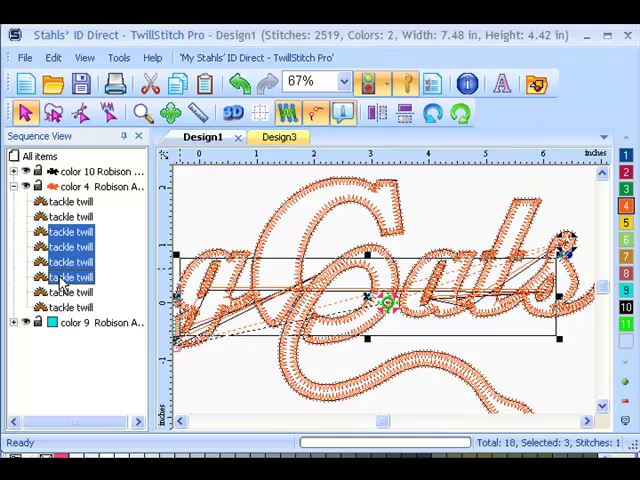
click(68, 292)
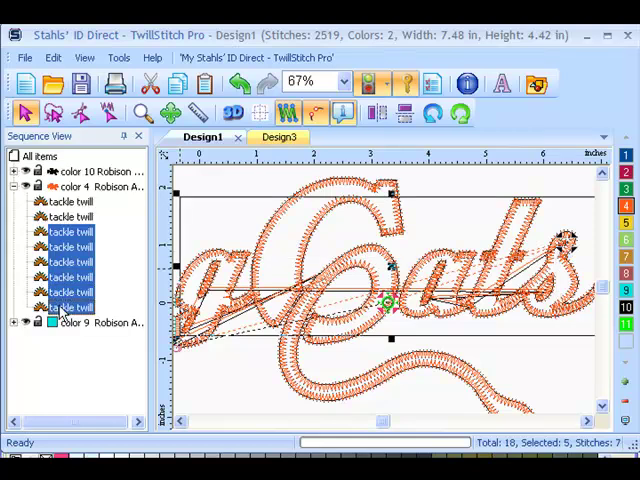
click(70, 308)
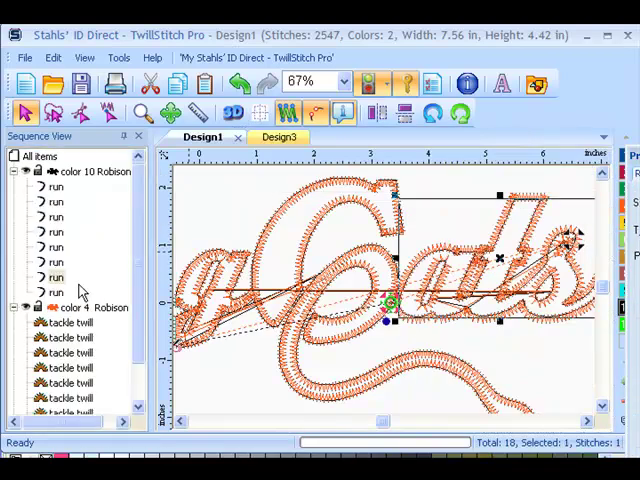
click(56, 276)
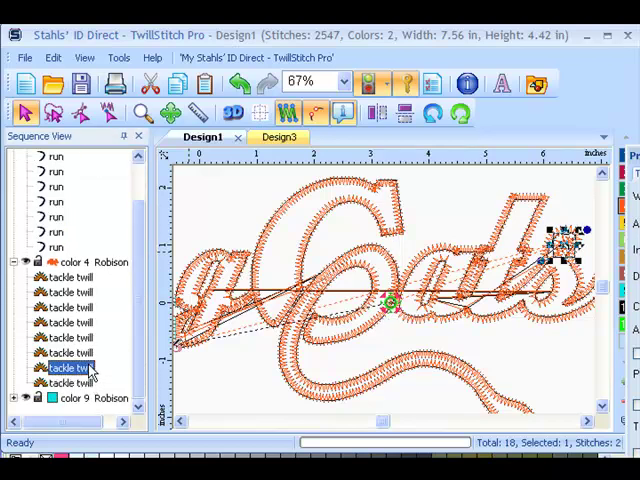
Step: Give those tackle twill pieces an 80% inset, then select color 10's last run
click(64, 368)
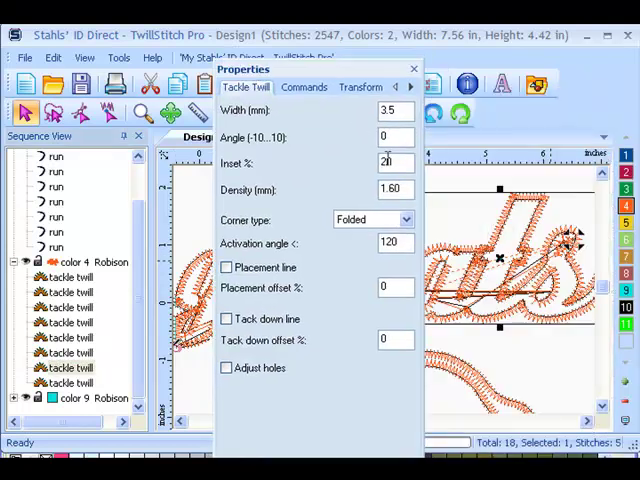
text(80)
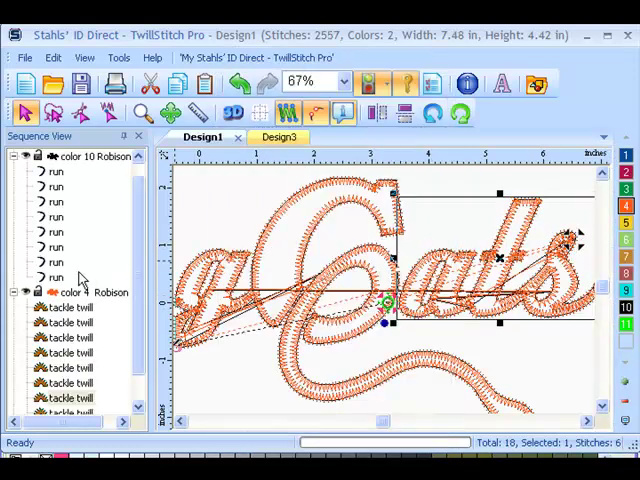
click(56, 276)
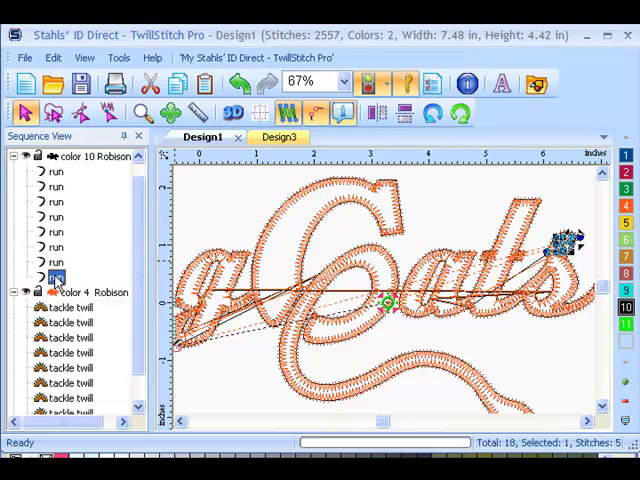
Step: Set the last color 10 run's End command to frame out
right_click(56, 278)
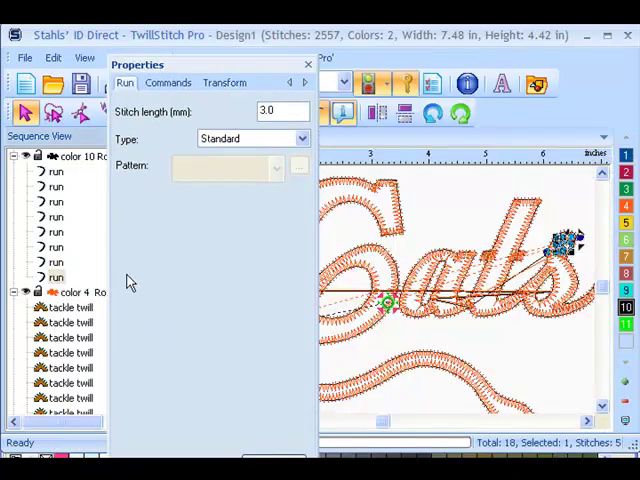
click(168, 82)
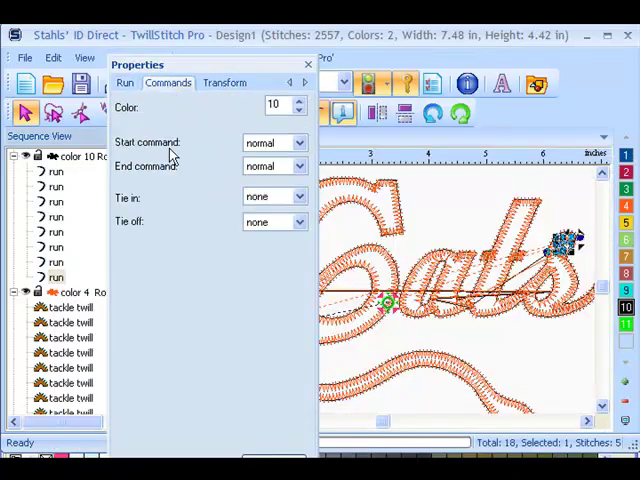
click(300, 166)
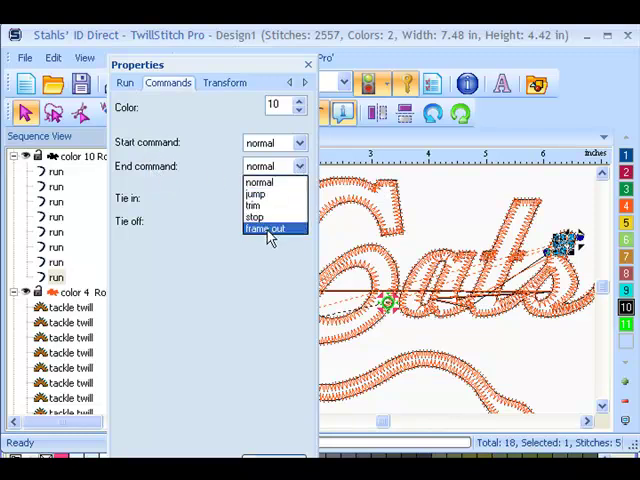
click(268, 228)
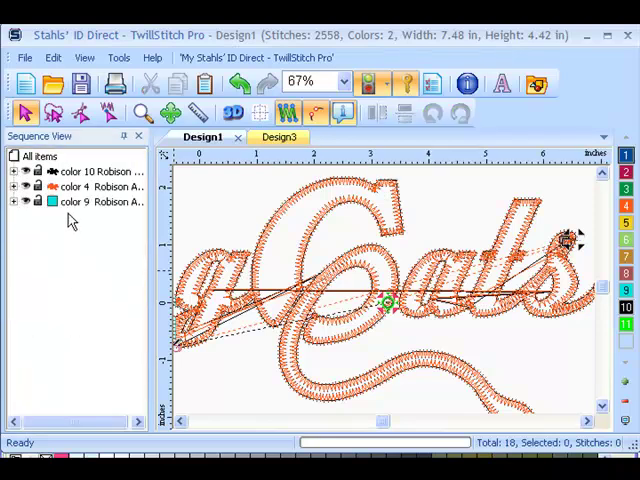
Step: Select the color 9 Cats edge group and show its actions for combining into a satin edge
click(96, 200)
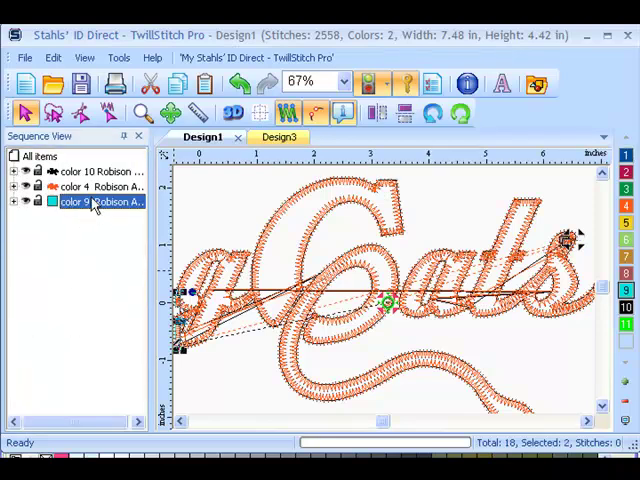
right_click(96, 202)
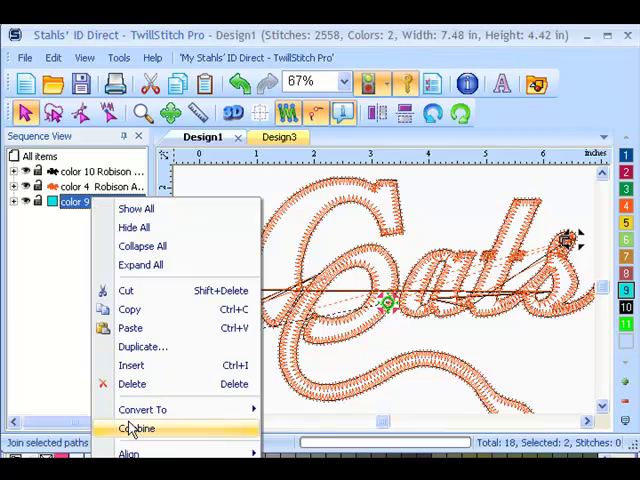
mouse_move(144, 408)
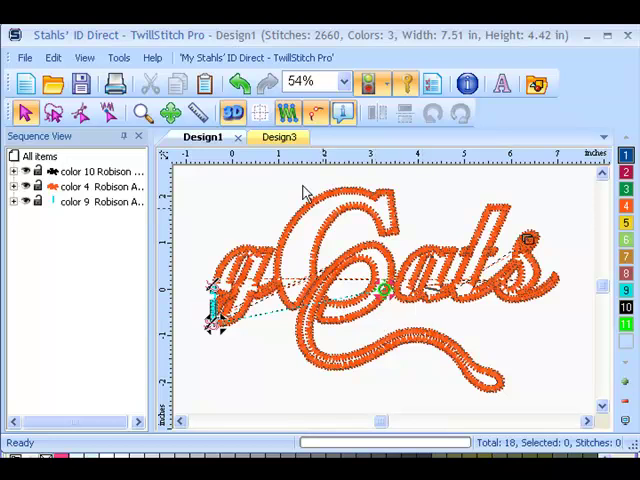
Step: In Design3, duplicate the Flying outline and convert its first color 9 group to Run stitches
click(268, 136)
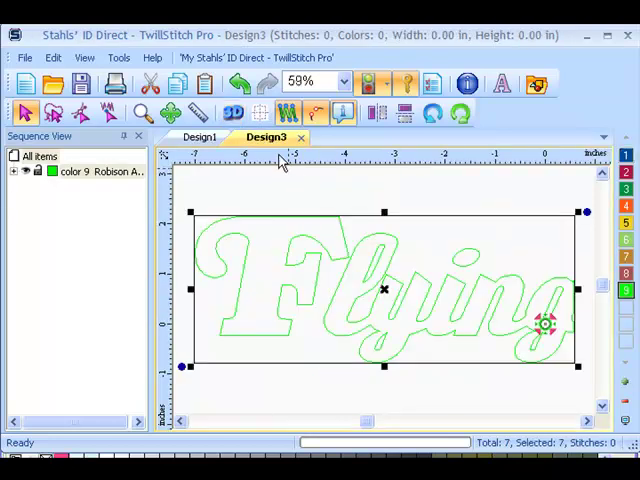
click(104, 172)
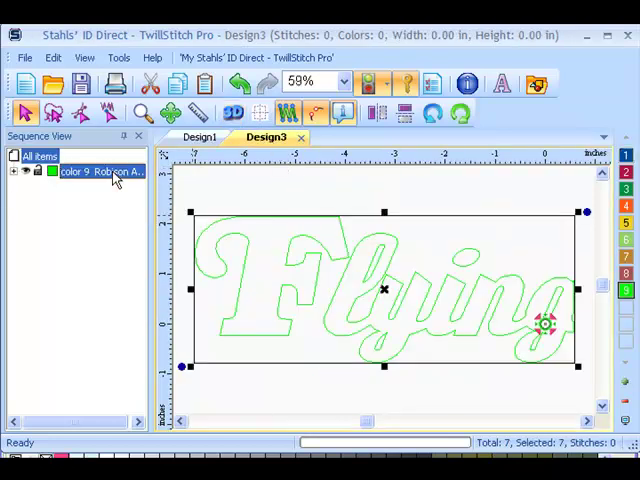
right_click(100, 172)
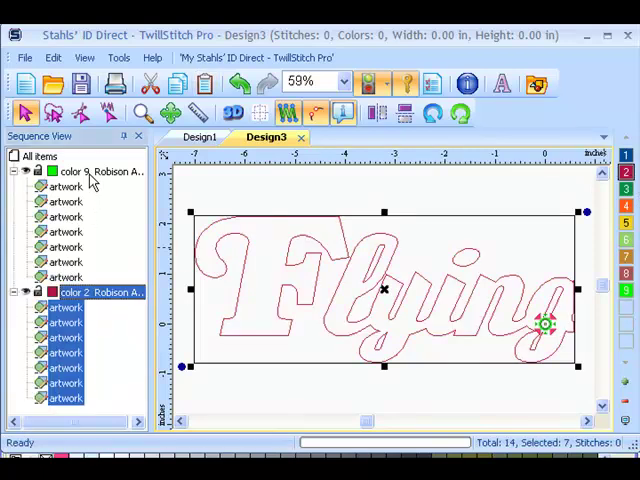
click(100, 172)
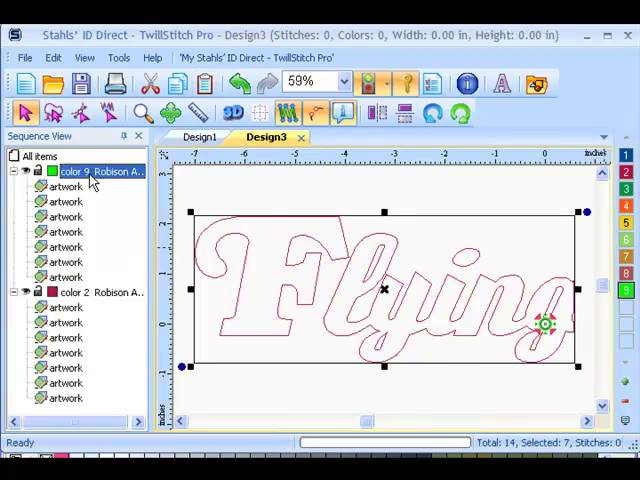
right_click(100, 172)
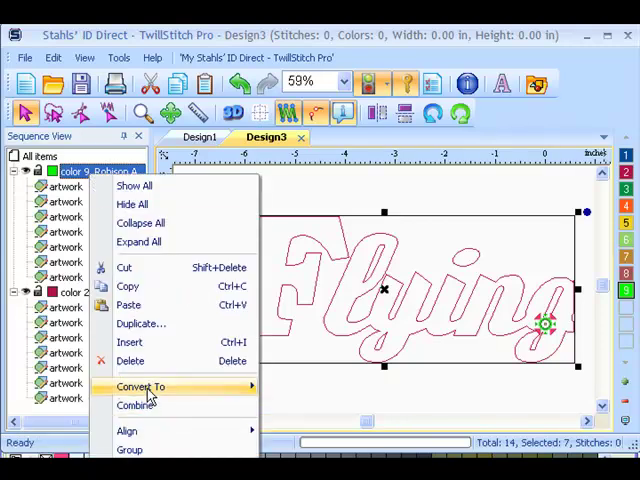
click(140, 388)
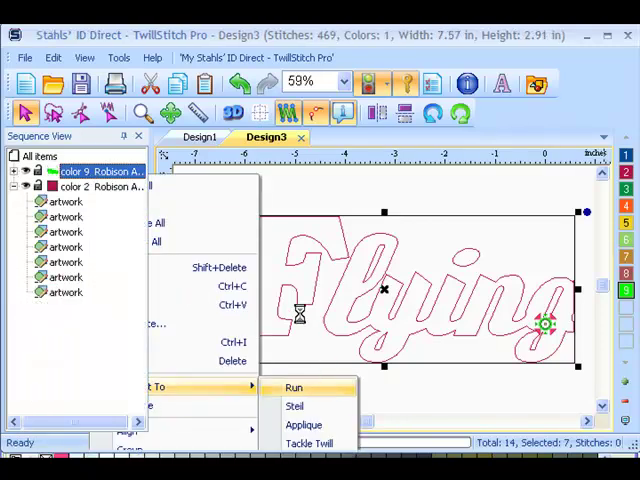
click(294, 388)
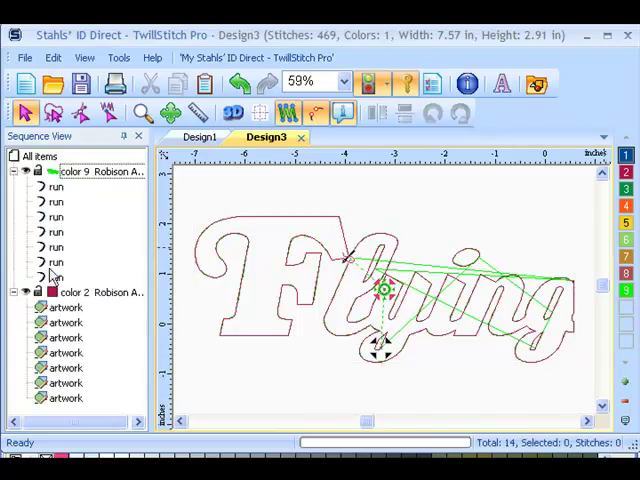
Step: Set the Flying outline's last run to end with a frame-out command
click(56, 276)
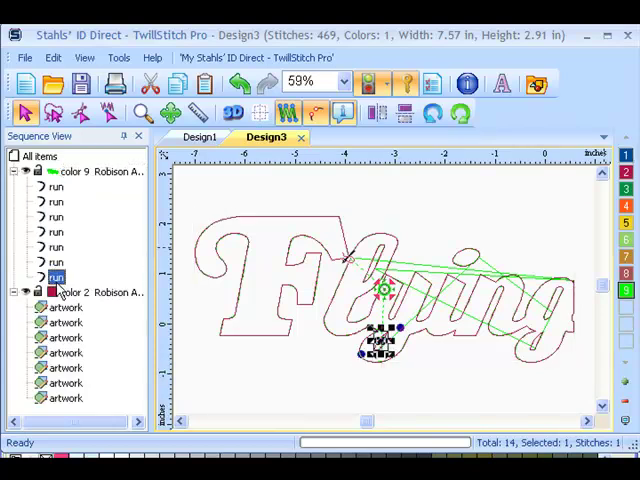
right_click(56, 276)
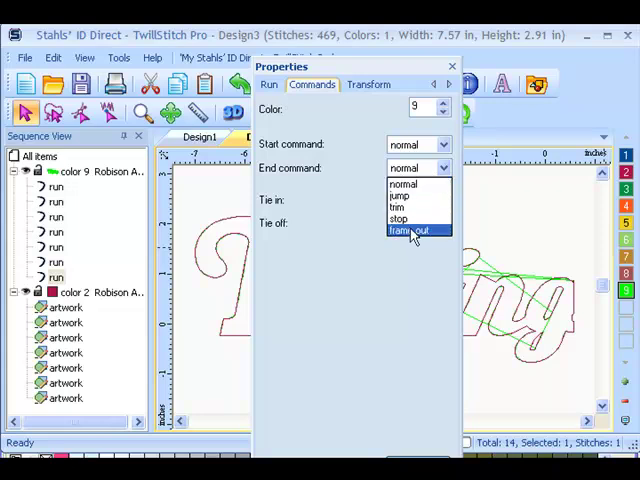
click(408, 230)
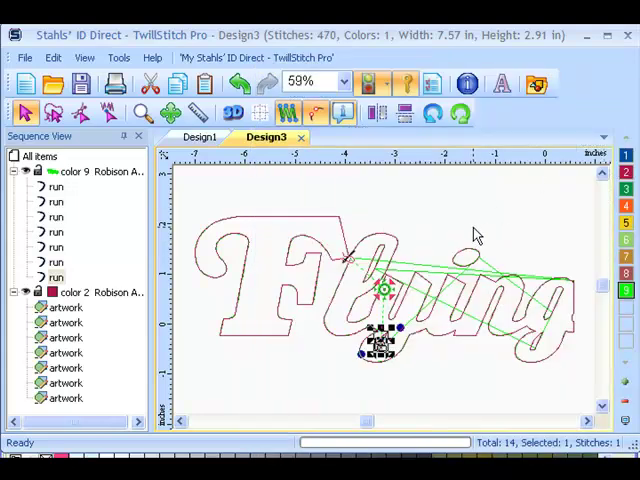
click(118, 56)
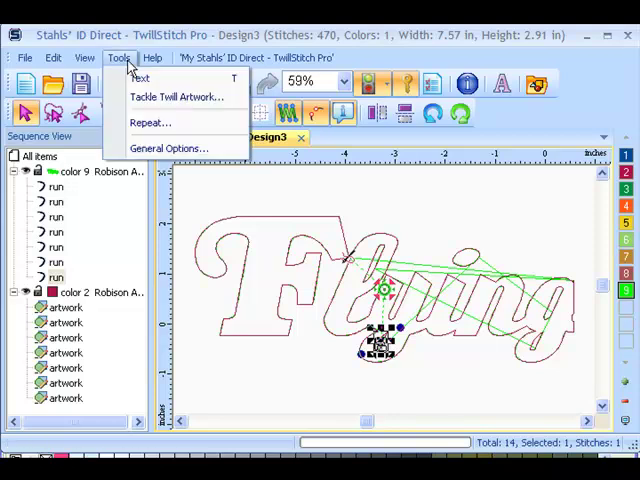
Step: Review and dismiss the General Options before converting the second Flying colour to tackle twill
click(168, 148)
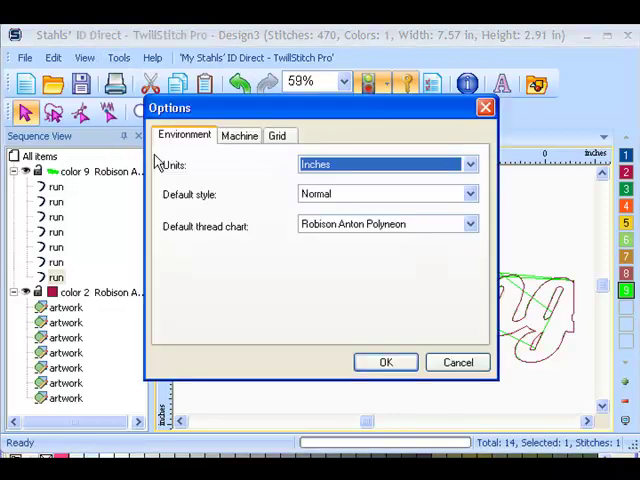
click(240, 136)
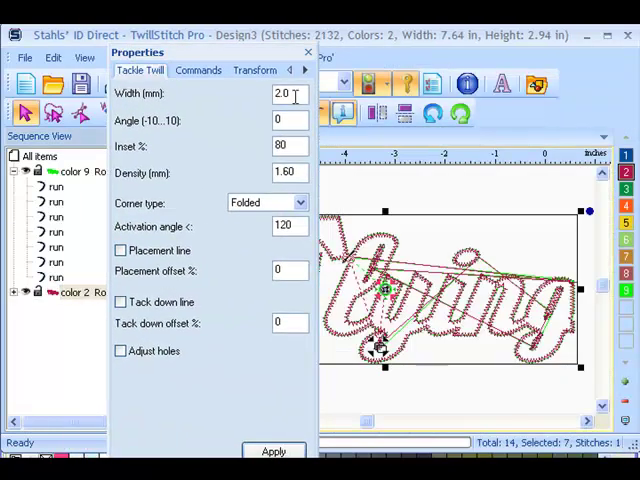
Step: Set the Flying tackle twill width to 3.5 mm and apply it to the lettering
text(3.5)
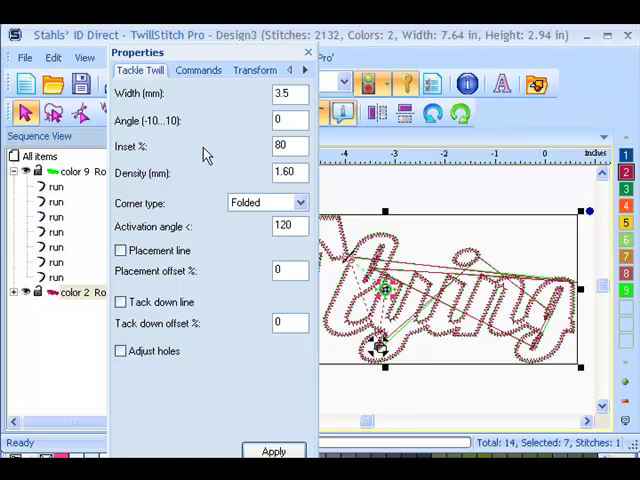
click(272, 452)
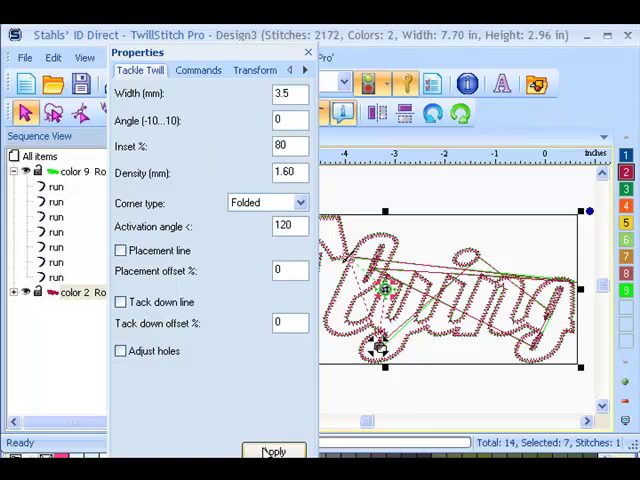
click(272, 452)
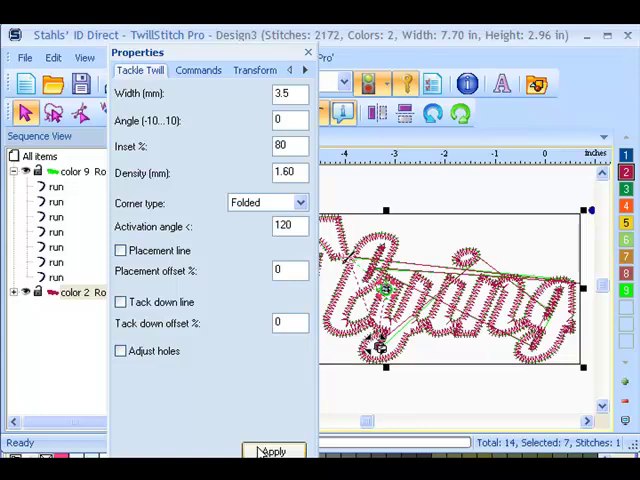
click(272, 452)
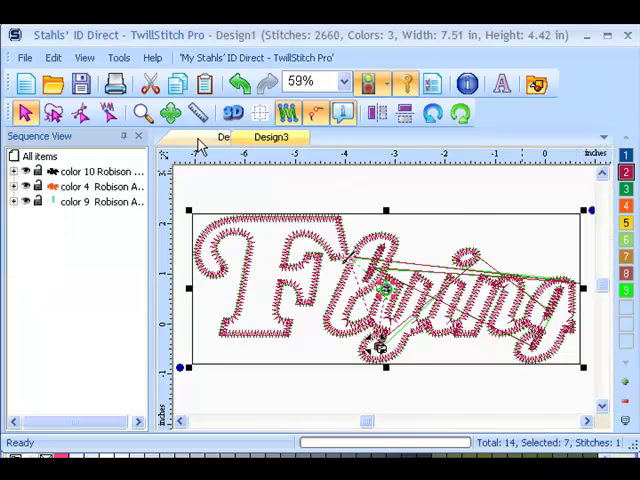
Step: Switch between the Cats and Flying designs, ending on the Cats design
click(200, 136)
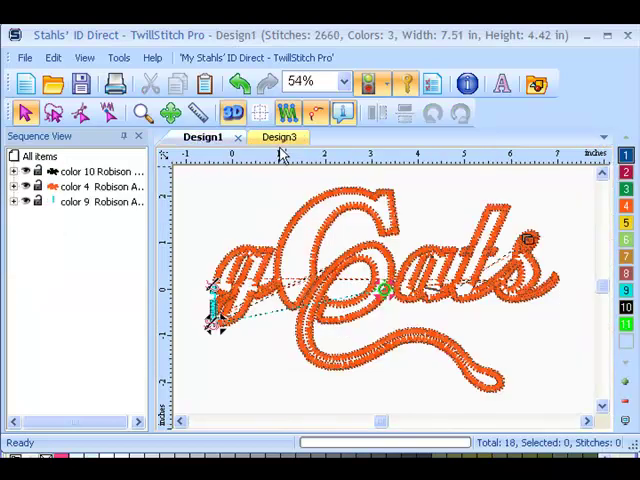
click(278, 136)
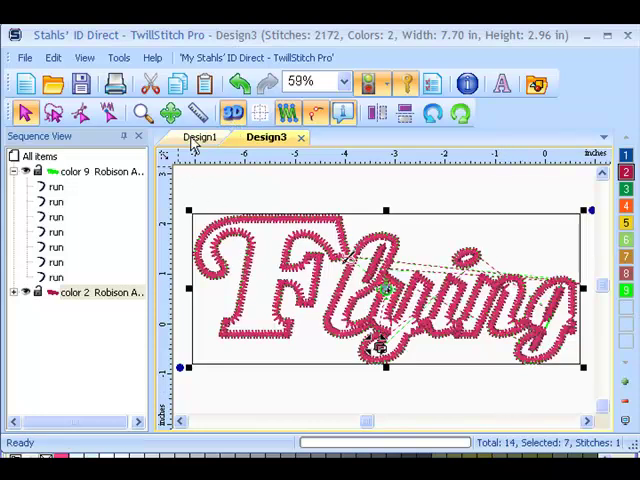
click(24, 56)
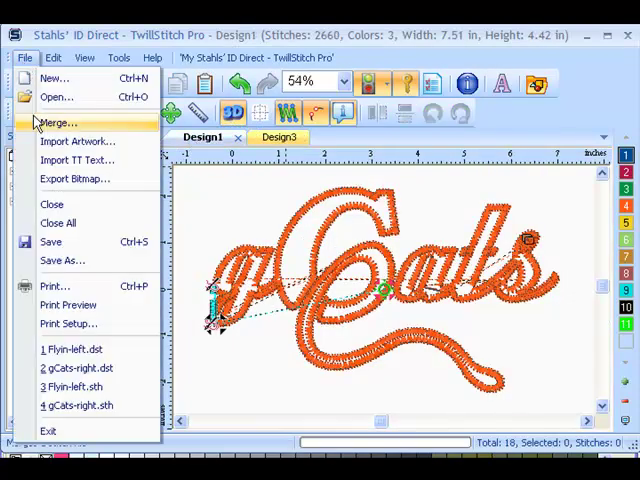
Step: Save the Cats design as dCats-right in Tajima DST format on the Desktop
click(62, 260)
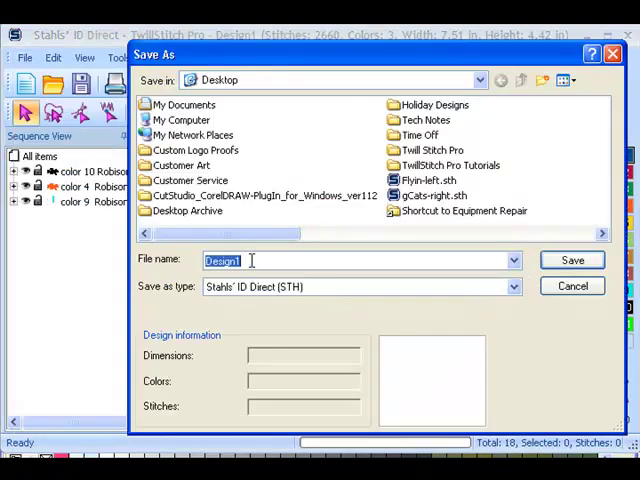
text(dCats)
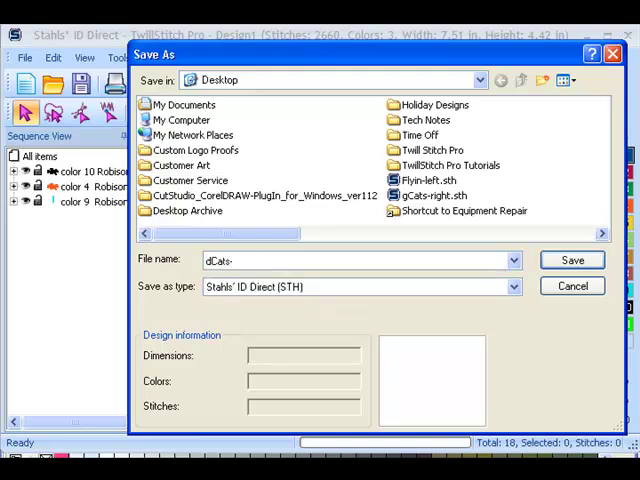
text(-right)
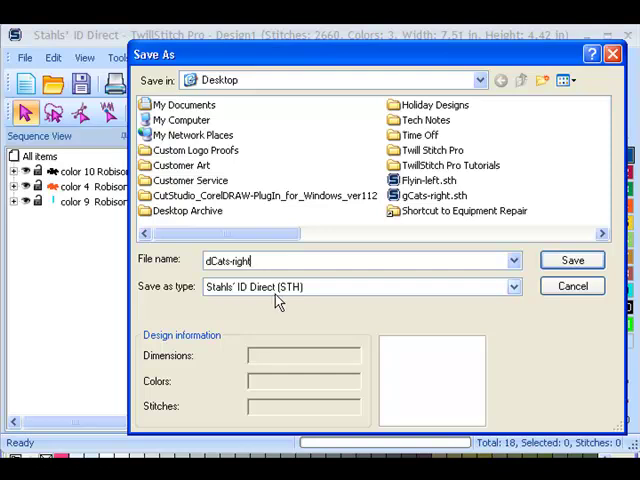
click(512, 288)
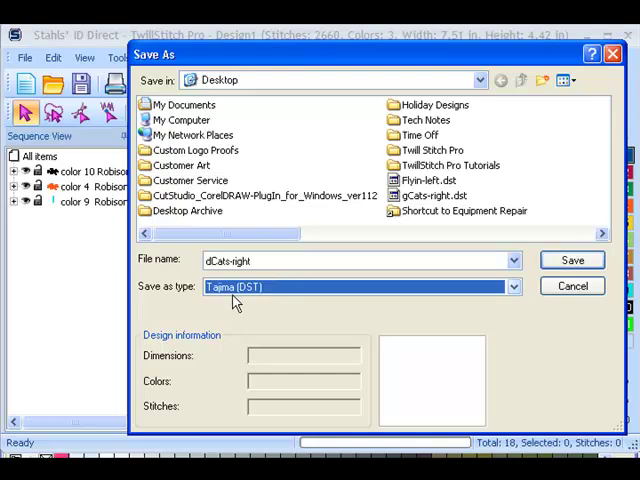
mouse_move(264, 296)
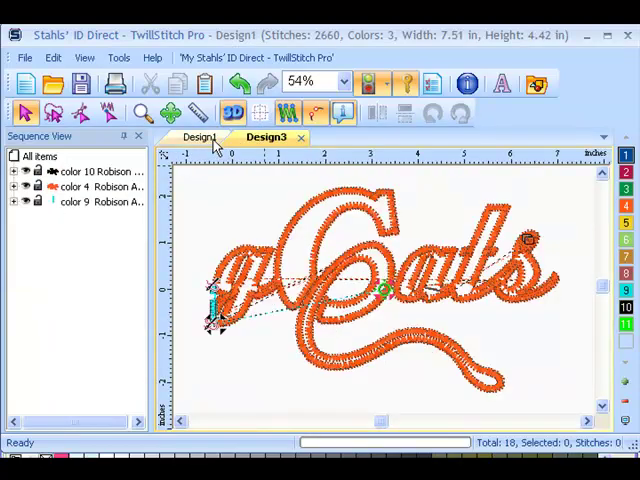
click(200, 136)
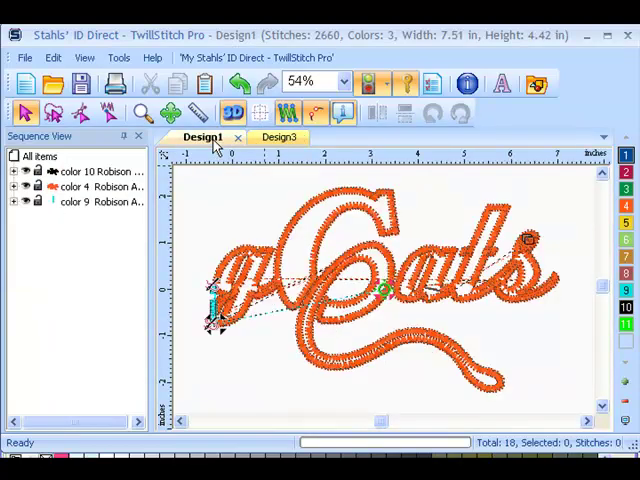